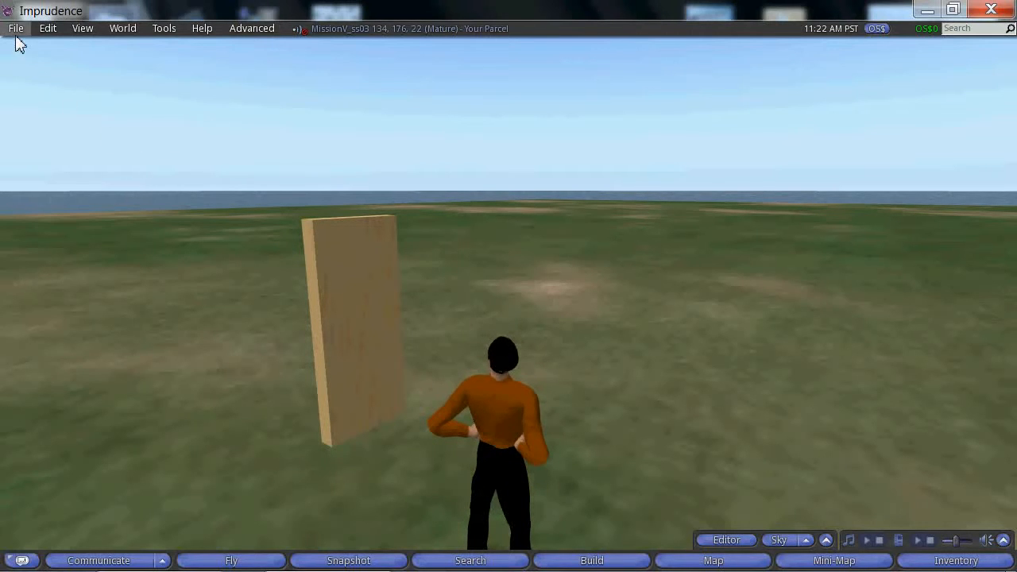
Start an image upload from the File menu so the file picker appears
click(15, 28)
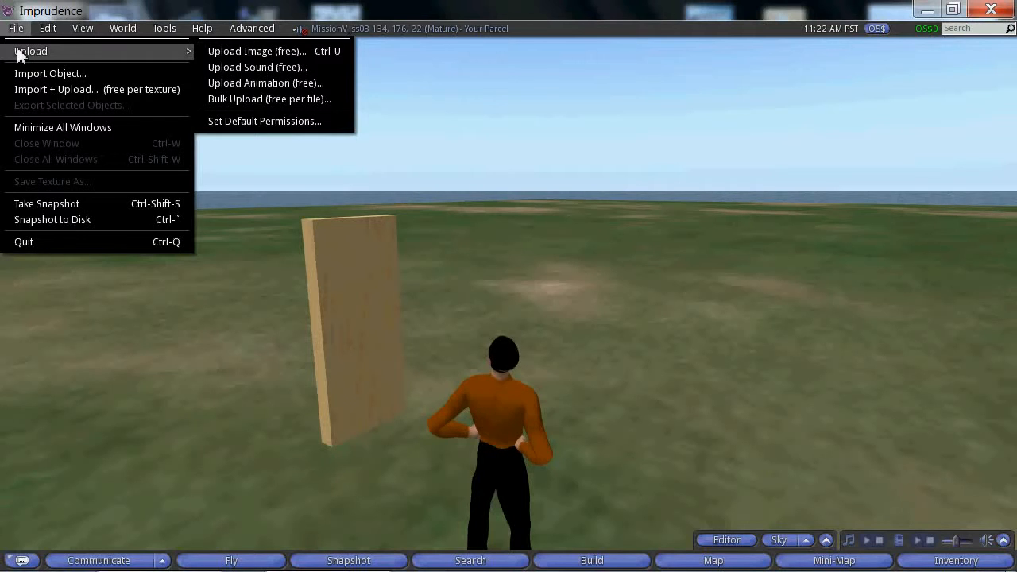
click(255, 51)
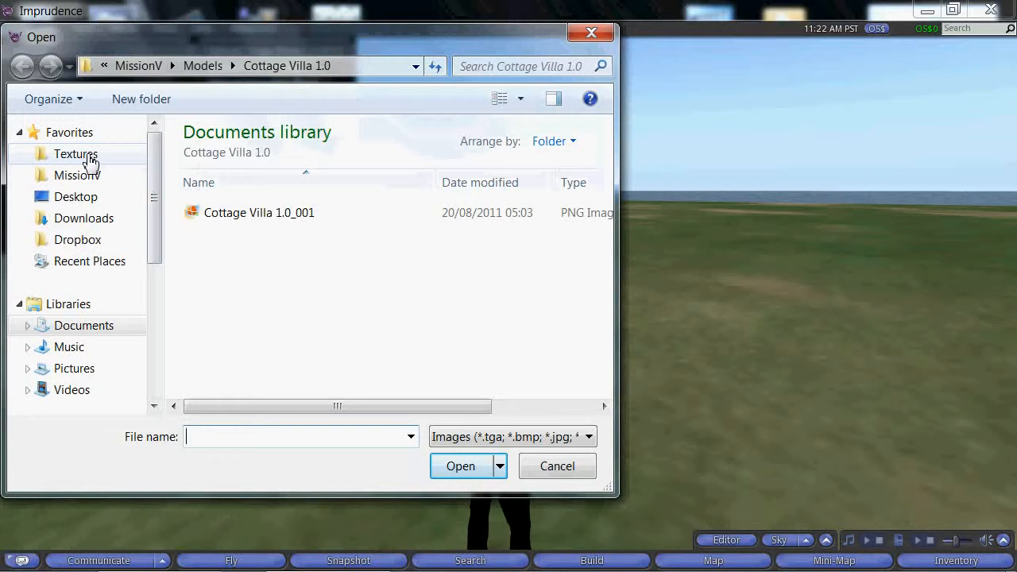
Choose the Jacey-Elegant door image from Textures > elegant texture set for upload
click(77, 153)
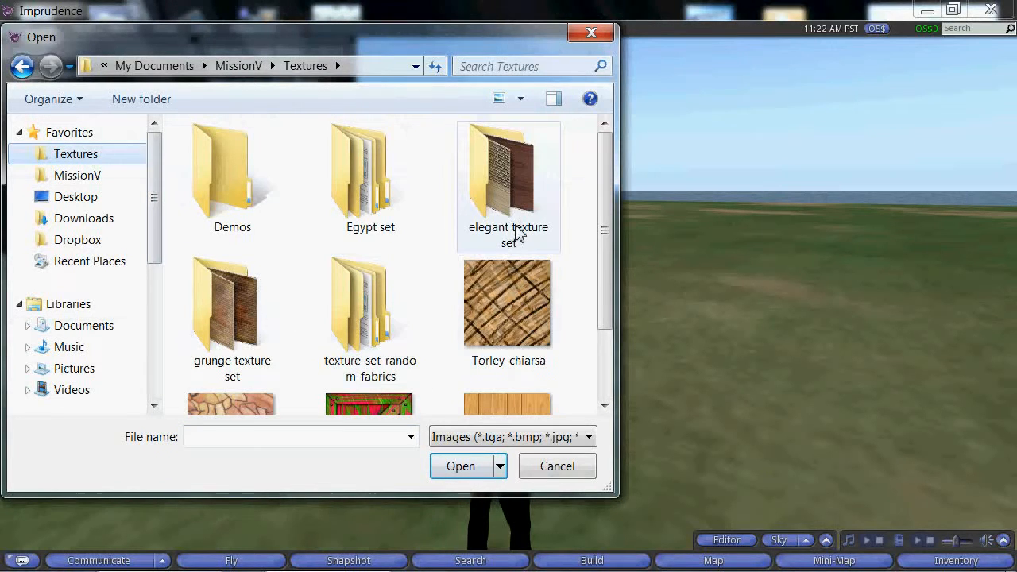
double_click(508, 175)
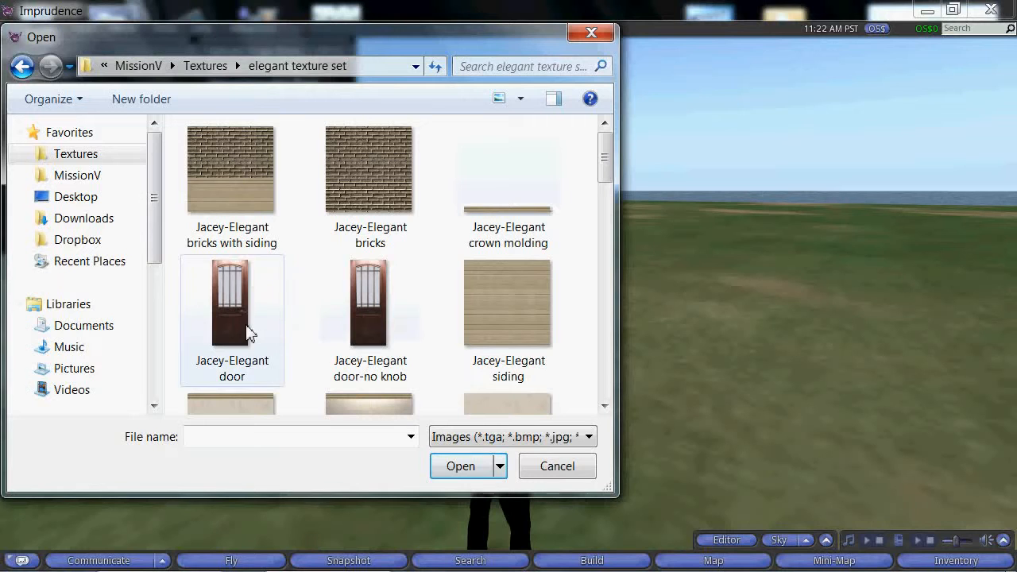
click(232, 302)
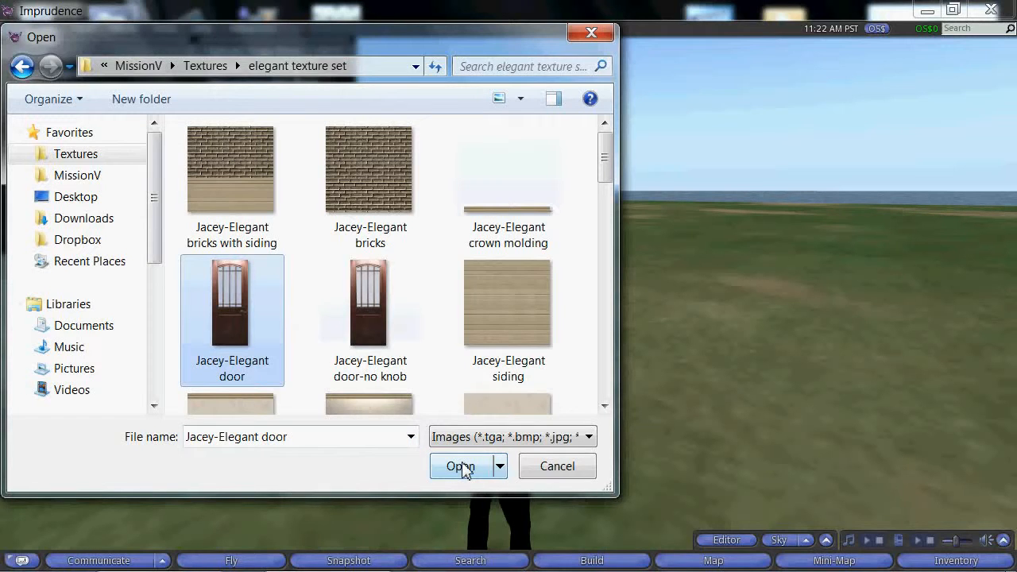
click(461, 467)
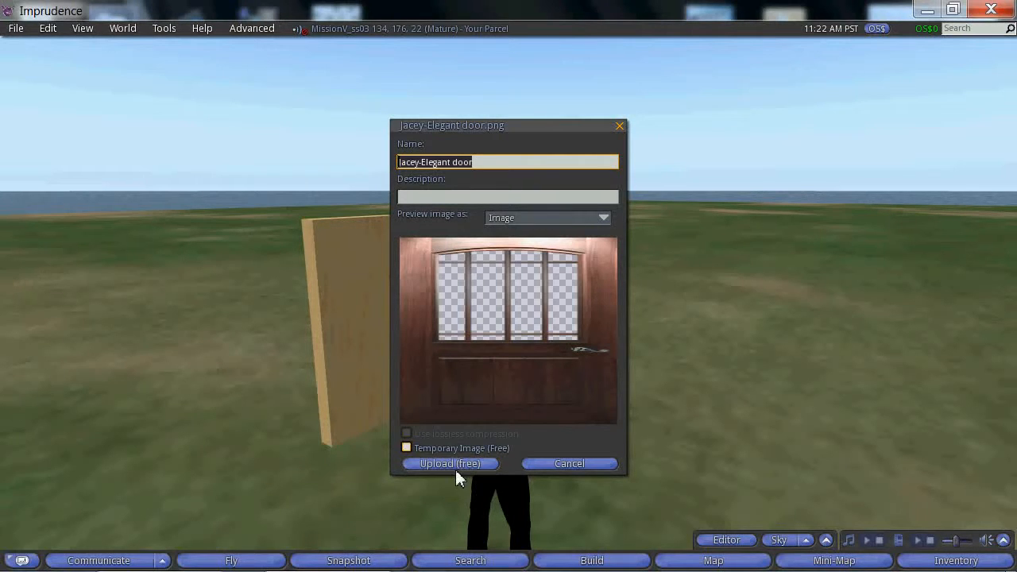
Upload the door image as a texture for OS$0 and dismiss the payment notice and preview
click(450, 464)
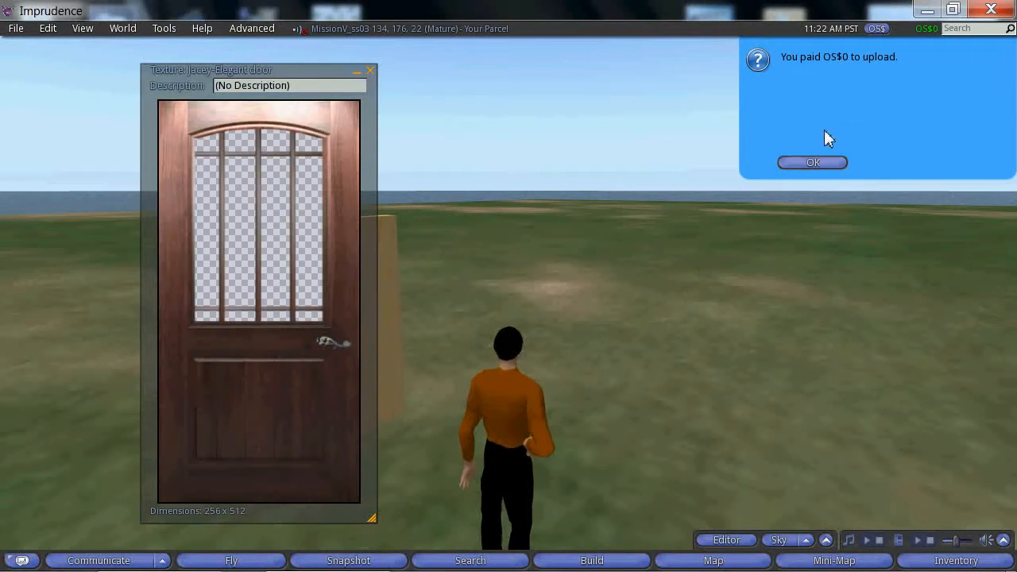
click(812, 162)
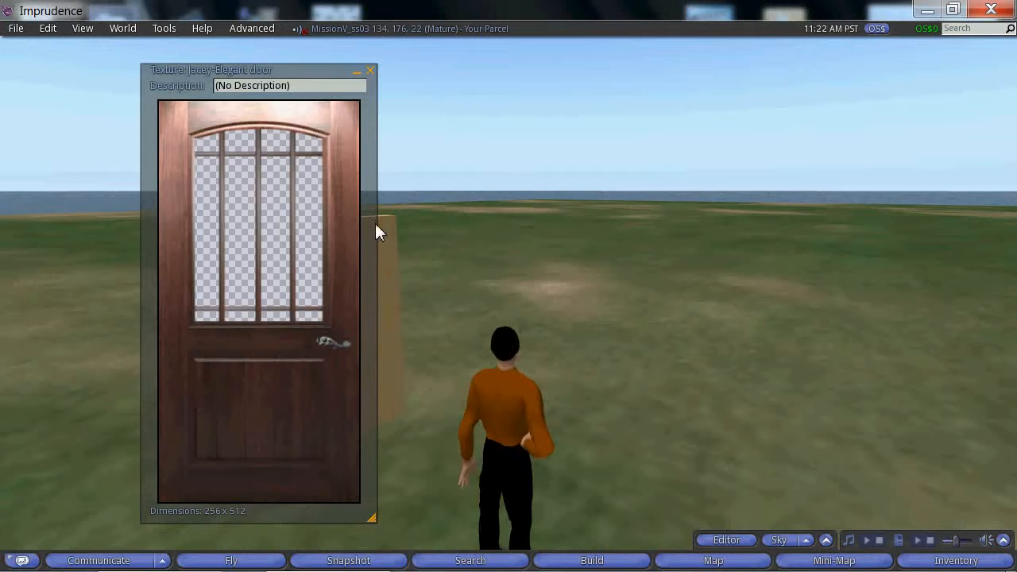
click(370, 70)
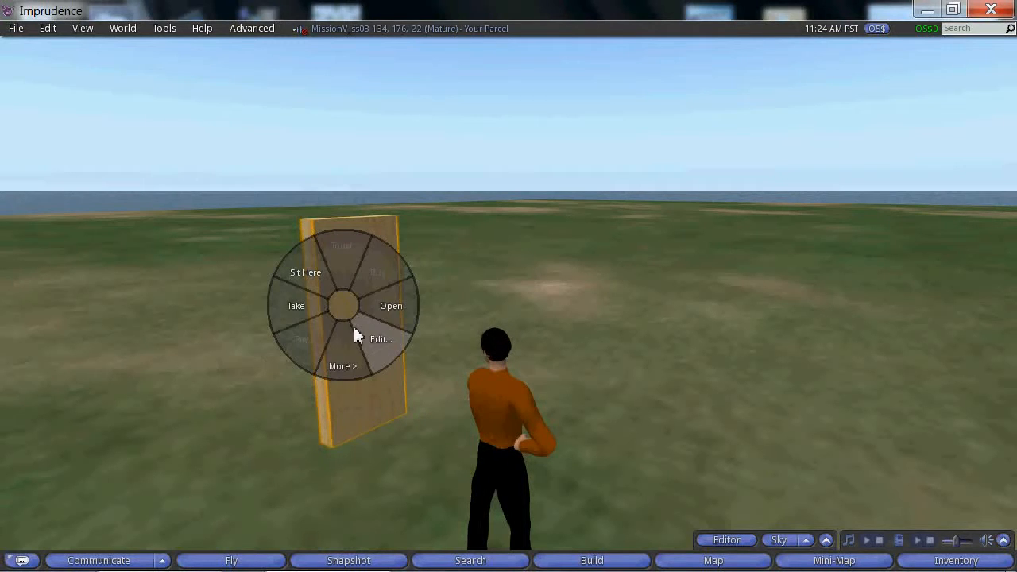
Edit the flat wooden panel and show its Texture settings
click(381, 340)
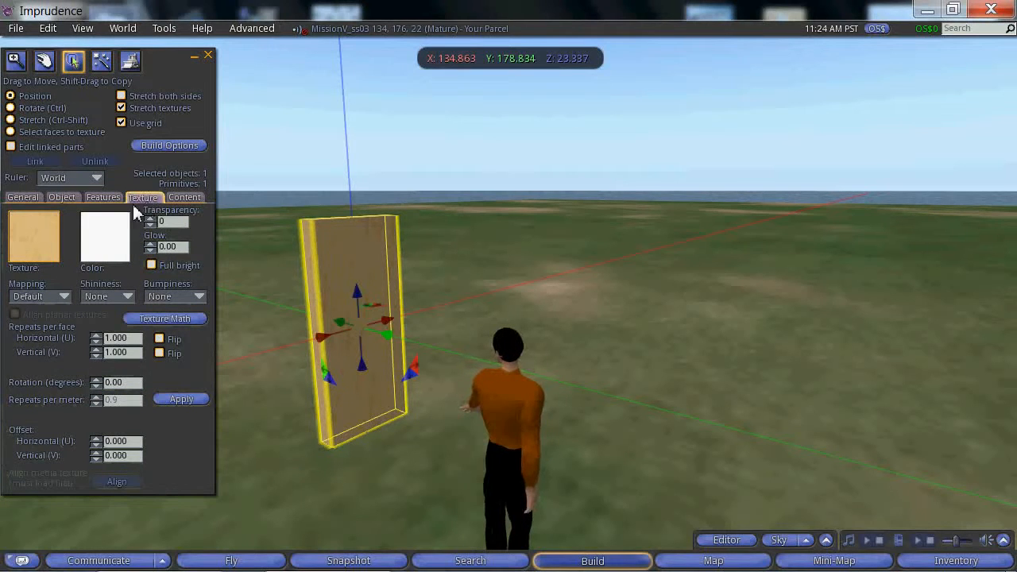
click(34, 235)
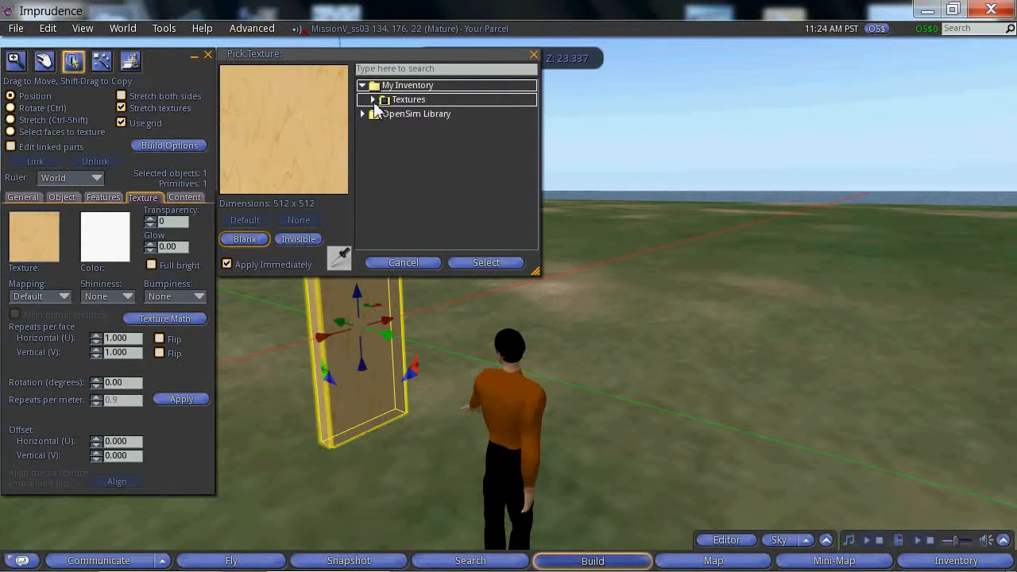
Apply the Jacey-Elegant door texture from inventory to the panel and close the build window
click(372, 98)
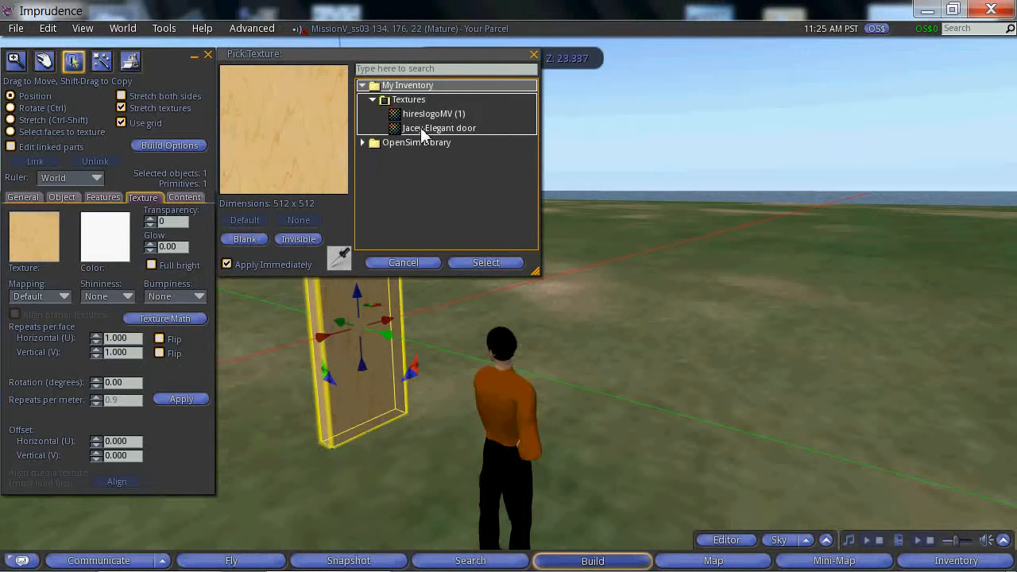
click(439, 127)
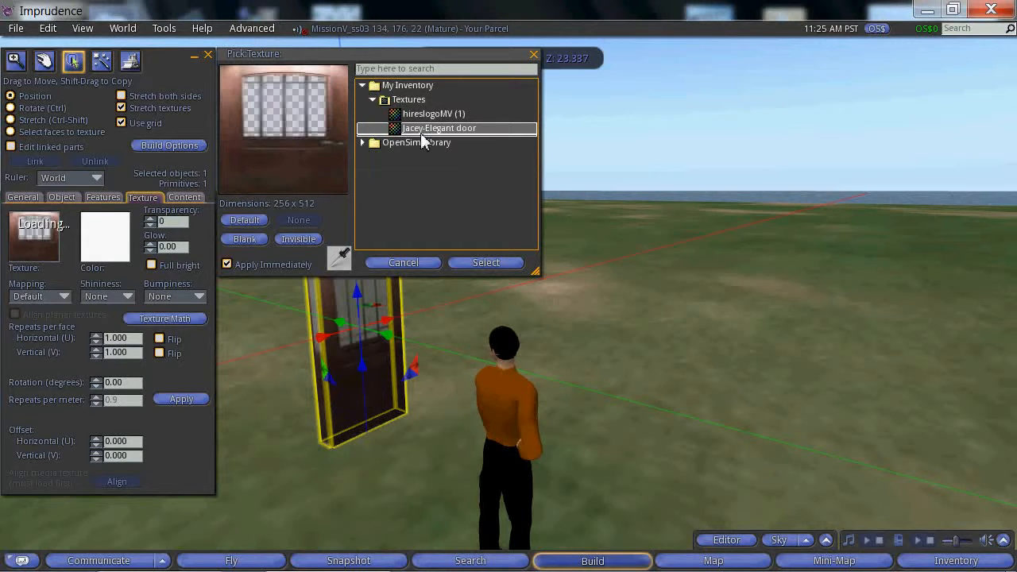
click(487, 263)
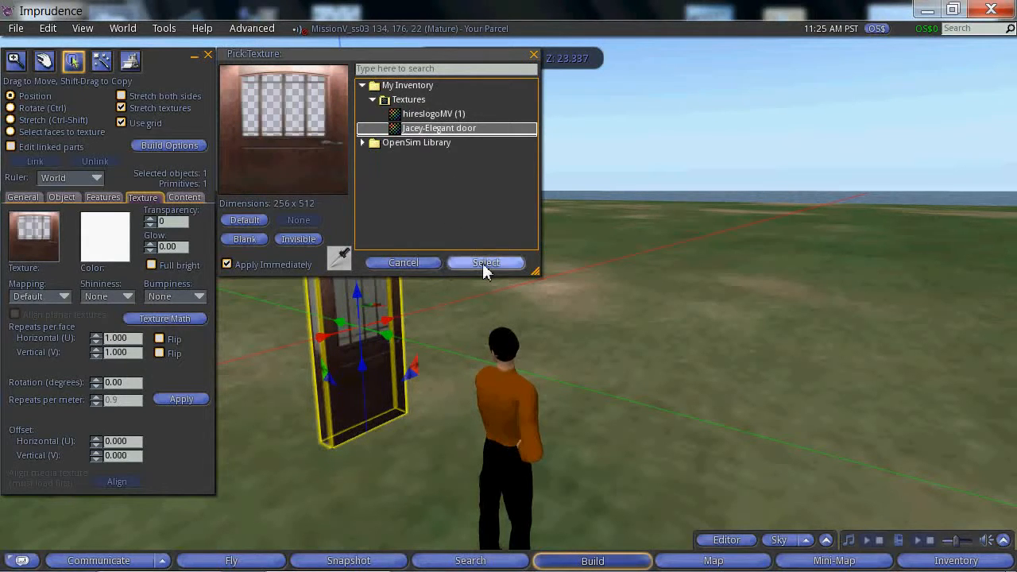
click(486, 262)
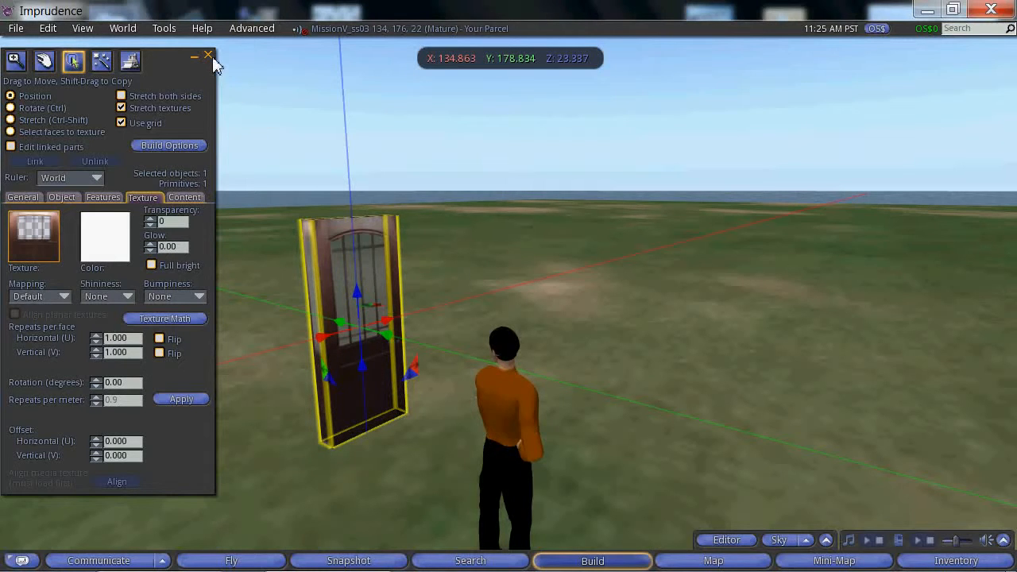
click(210, 54)
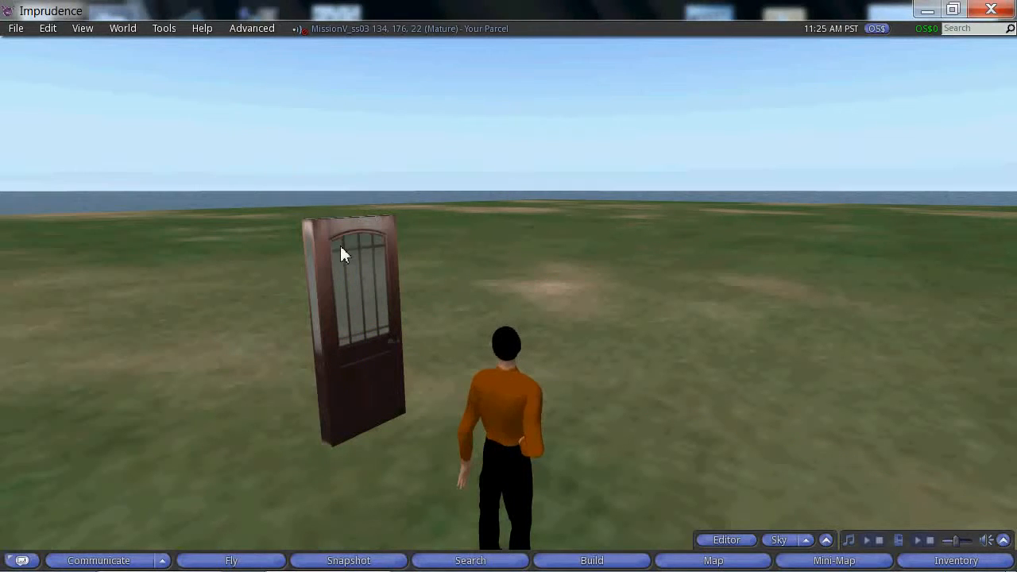